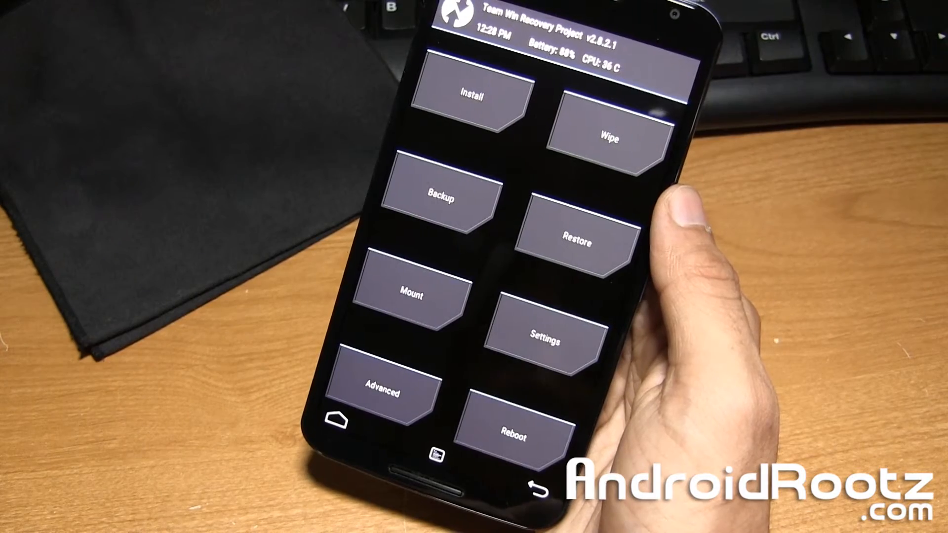
- Bring up TWRP's Reboot Menu from the main menu
click(514, 424)
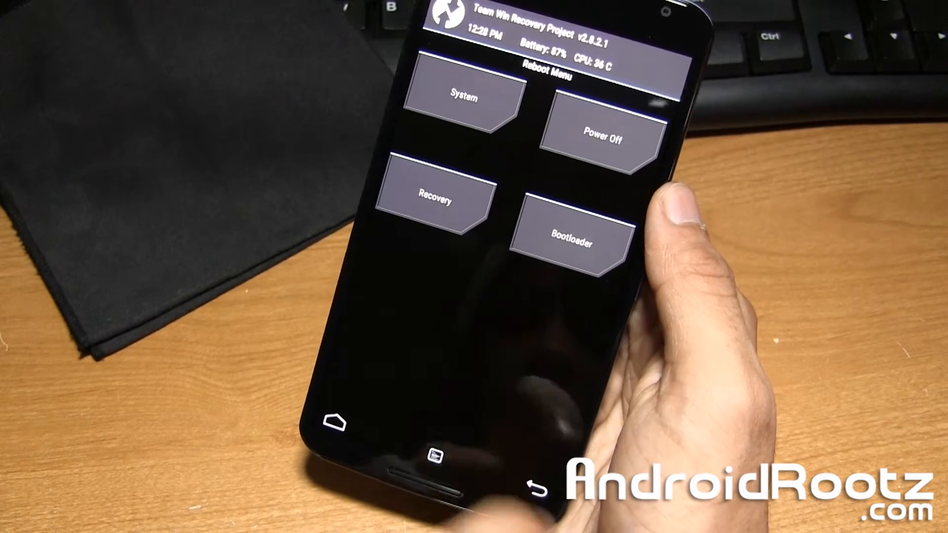
- Reboot into System so the phone leaves TWRP and shows the Google boot screen
click(462, 98)
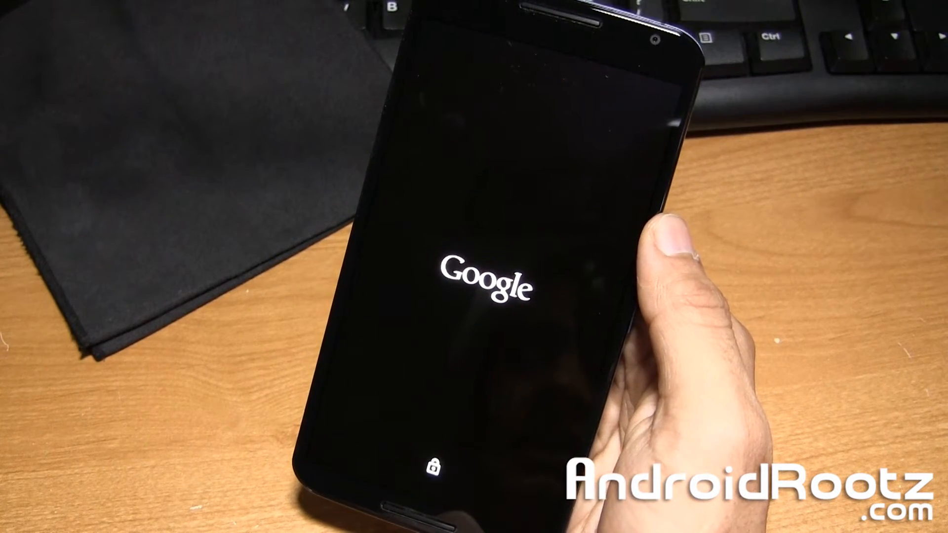